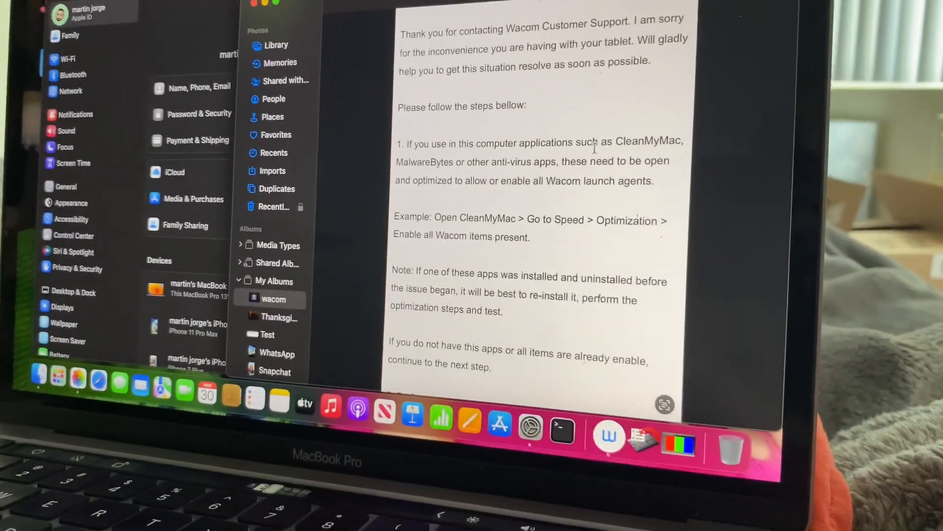
Step: Bring Wacom Tablet Utility forward to review Current User preferences and the greyed-out Uninstall option
{"action": "left_click", "coordinate": [273, 299]}
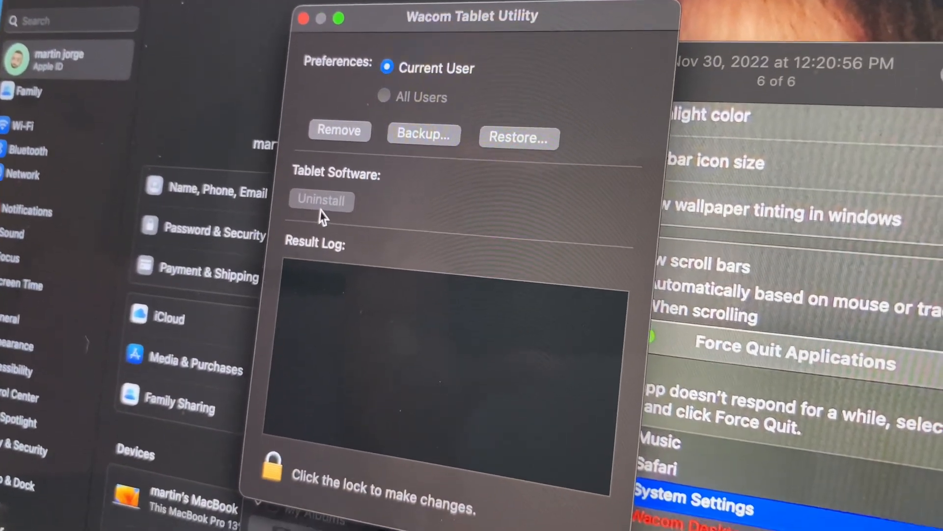
{"action": "mouse_move", "coordinate": [318, 199]}
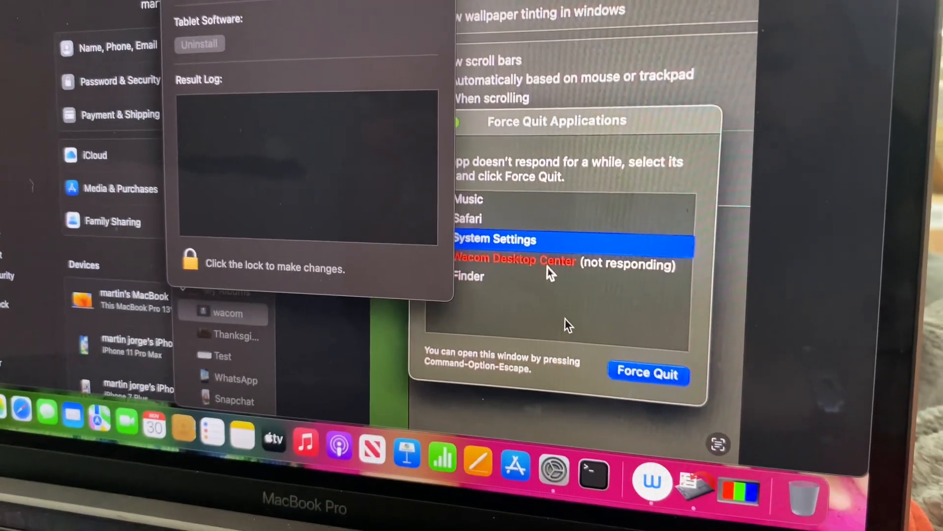
{"action": "mouse_move", "coordinate": [701, 488]}
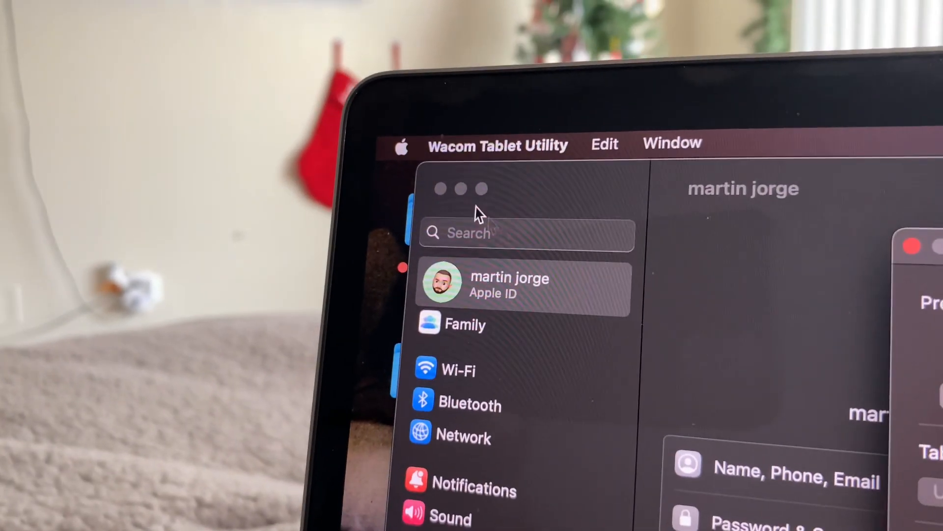
Step: Review running apps including Wacom Center in Force Quit Applications from the Apple menu, then close it
{"action": "left_click", "coordinate": [406, 144]}
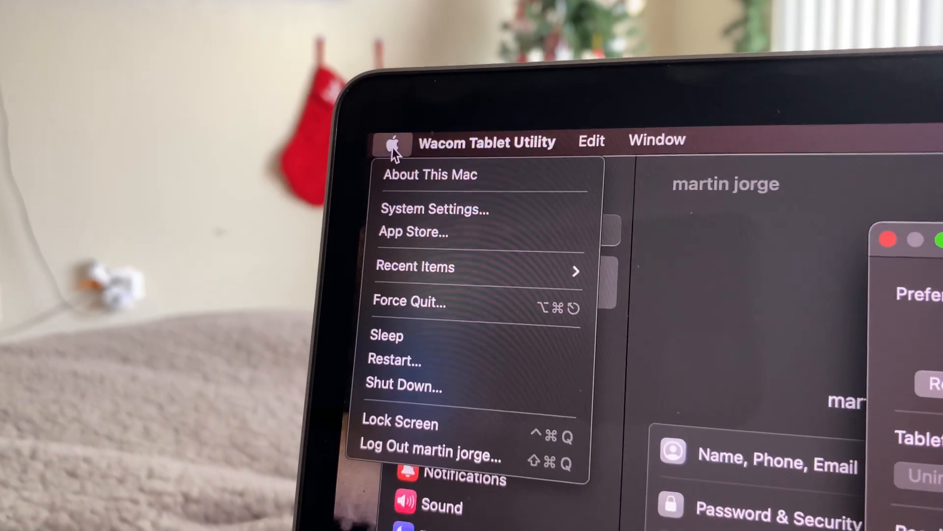
{"action": "mouse_move", "coordinate": [421, 271]}
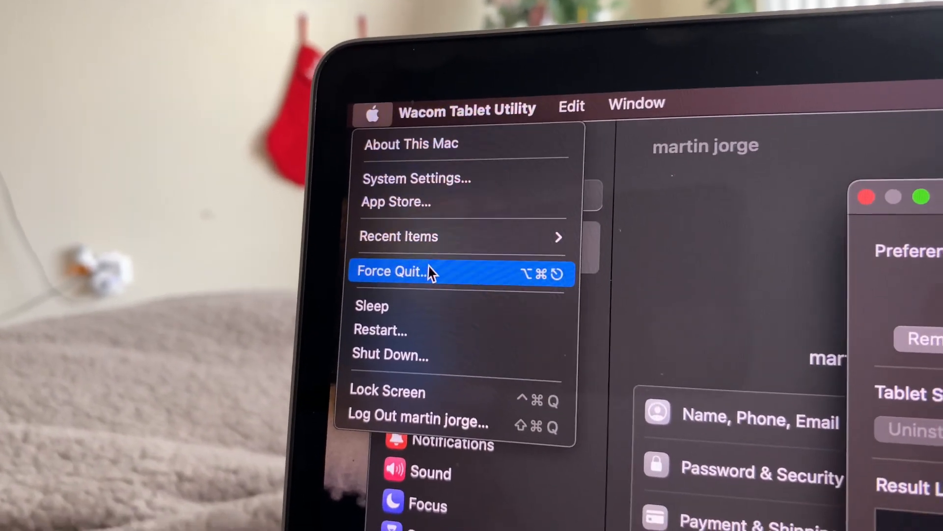
{"action": "left_click", "coordinate": [390, 271]}
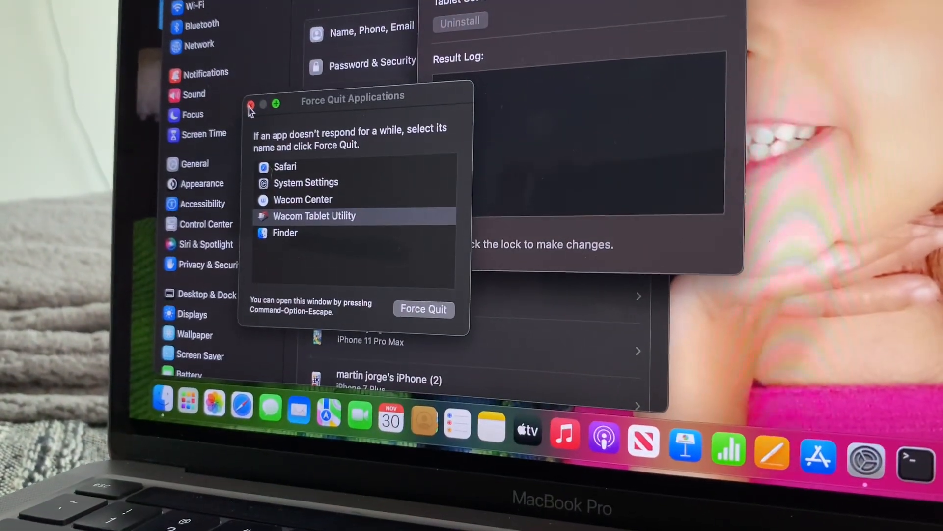
{"action": "left_click", "coordinate": [250, 103]}
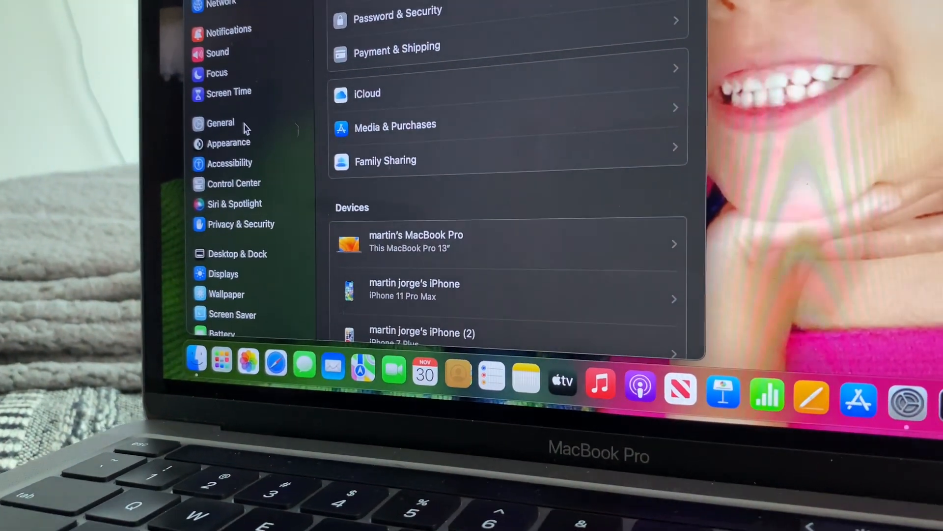
Step: Show the General pane in System Settings listing Login Items, Sharing and Startup Disk
{"action": "left_click", "coordinate": [219, 123]}
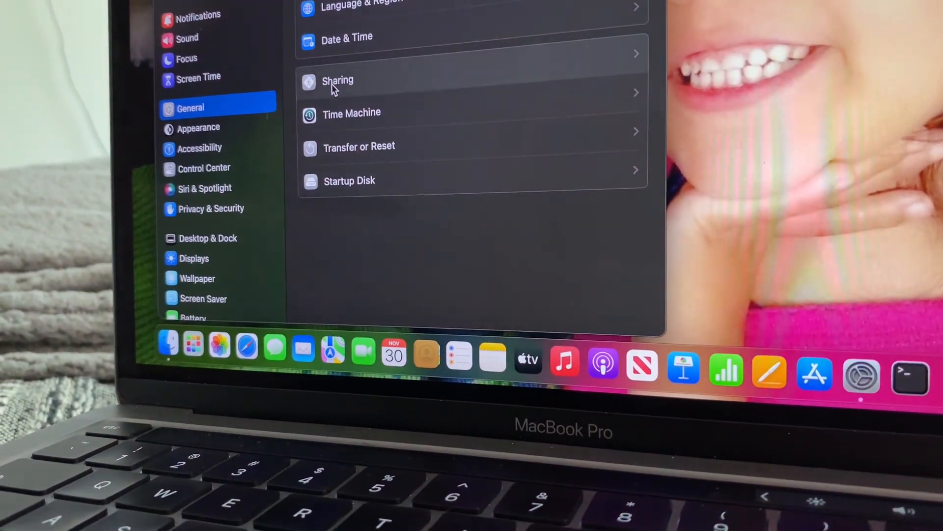
{"action": "left_click", "coordinate": [337, 80]}
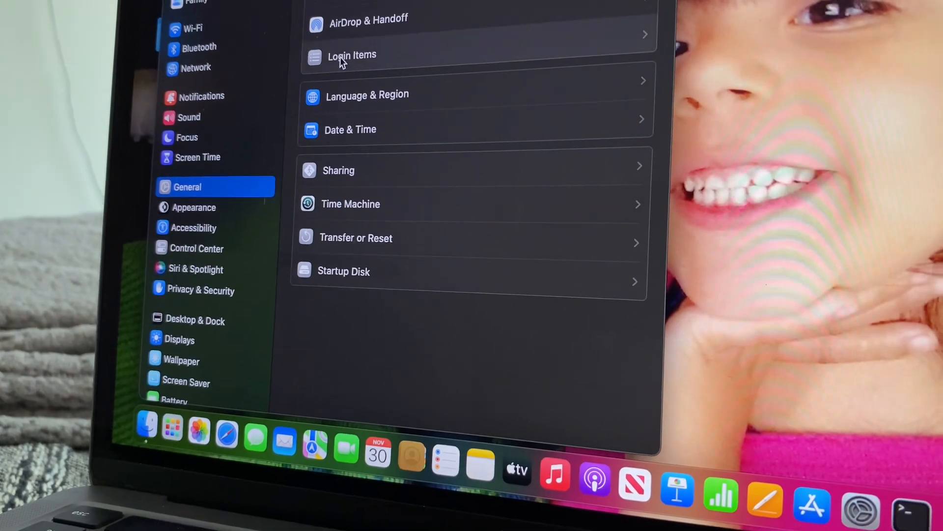
Step: Show Login Items and confirm Wacom is allowed in the background and Wacom Tablet opens at login
{"action": "left_click", "coordinate": [351, 56]}
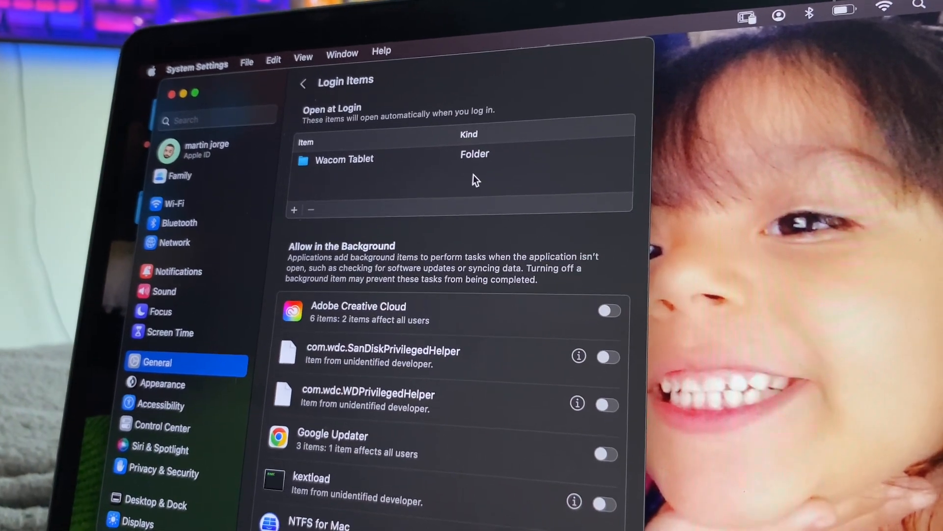
{"action": "scroll", "scroll_direction": "down", "scroll_amount": 3}
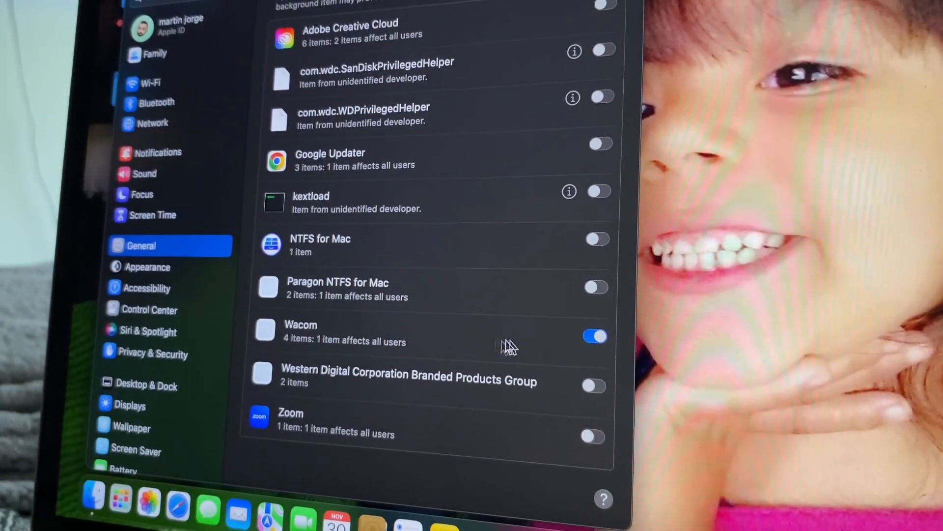
{"action": "scroll", "scroll_direction": "up", "scroll_amount": 3}
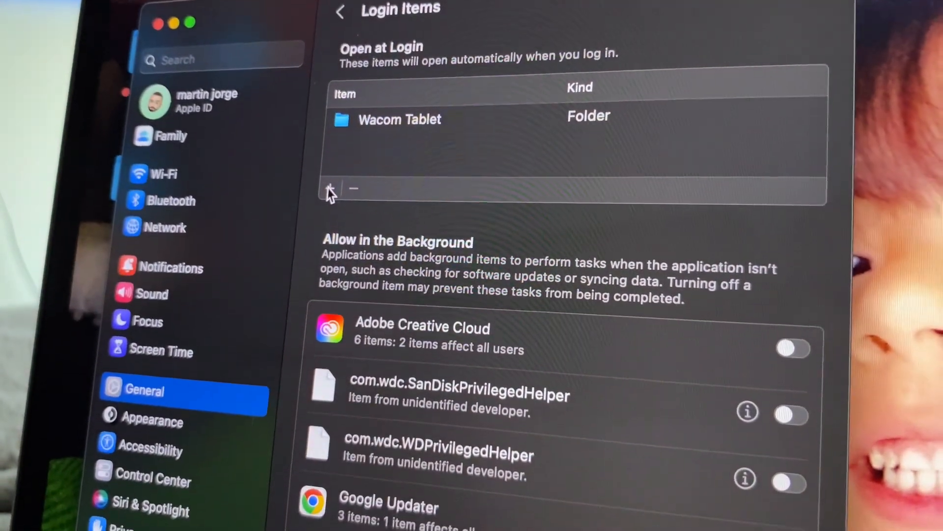
Step: Add a login item, choosing the Wacom Tablet folder containing Wacom Center and Wacom Display Settings
{"action": "left_click", "coordinate": [330, 188]}
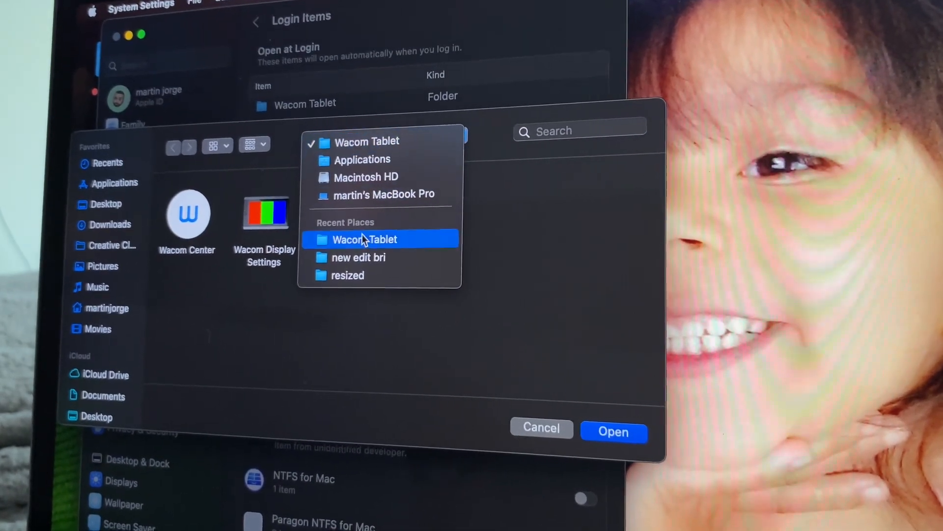
{"action": "left_click", "coordinate": [364, 239]}
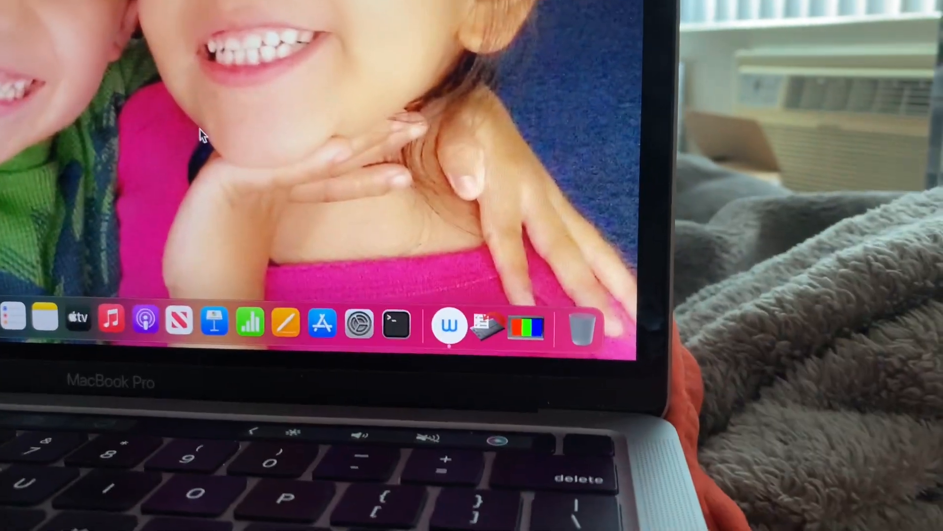
{"action": "mouse_move", "coordinate": [452, 329]}
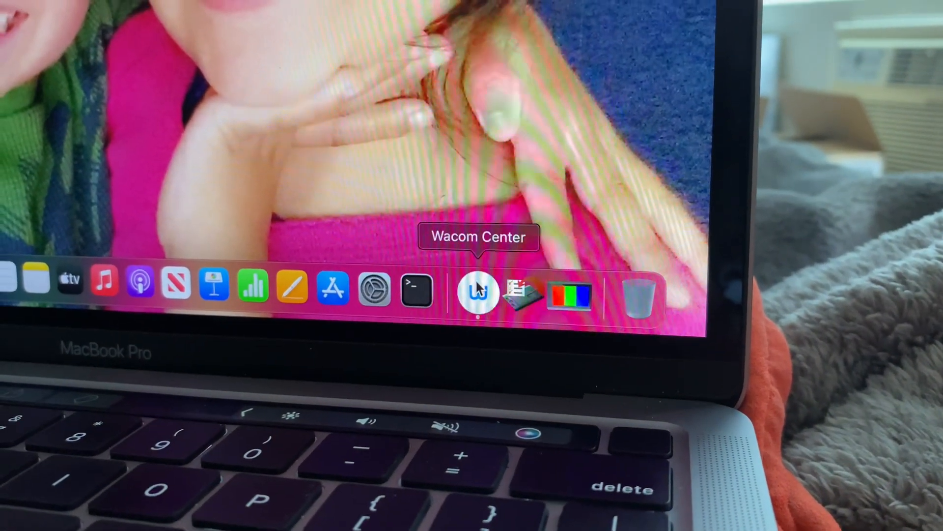
Step: Launch Wacom Center from the Dock to show the Intuos Pro S tablet page
{"action": "left_click", "coordinate": [477, 293]}
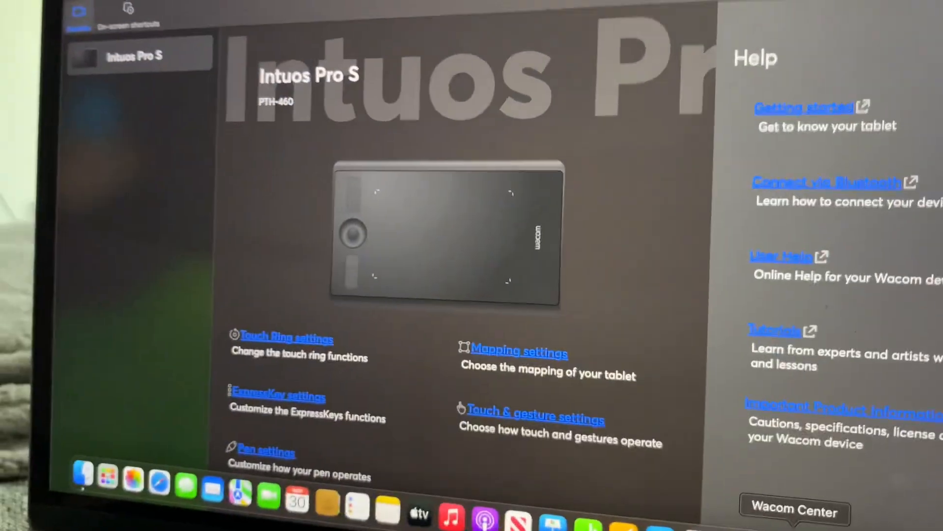